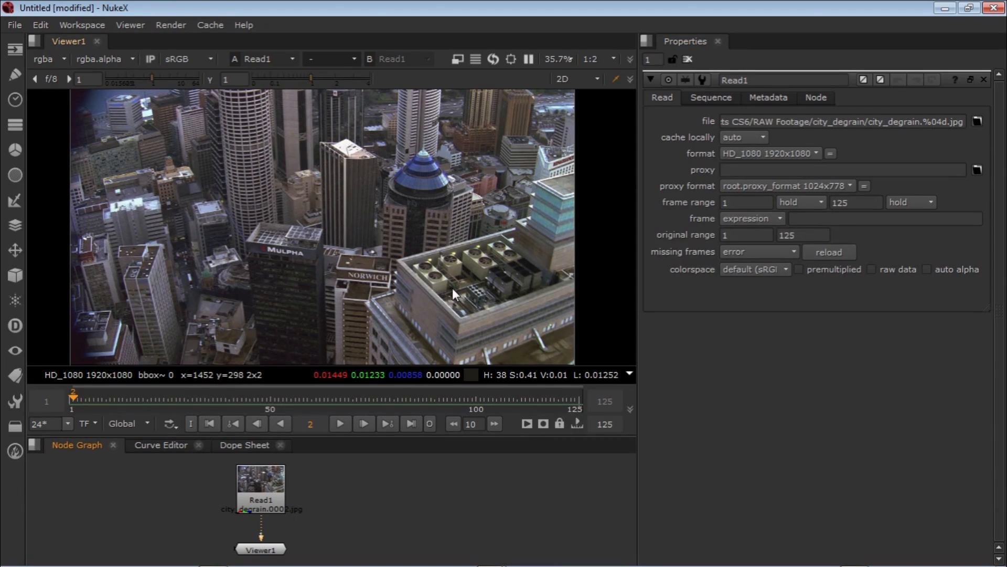
# Play the city footage briefly to review it before adding nodes.
pyautogui.click(339, 422)
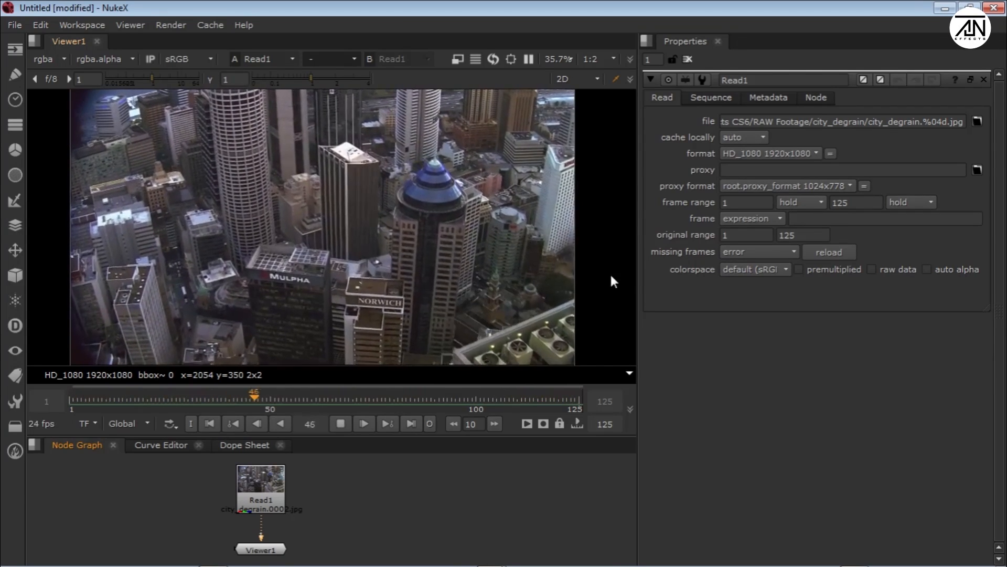
pyautogui.click(339, 423)
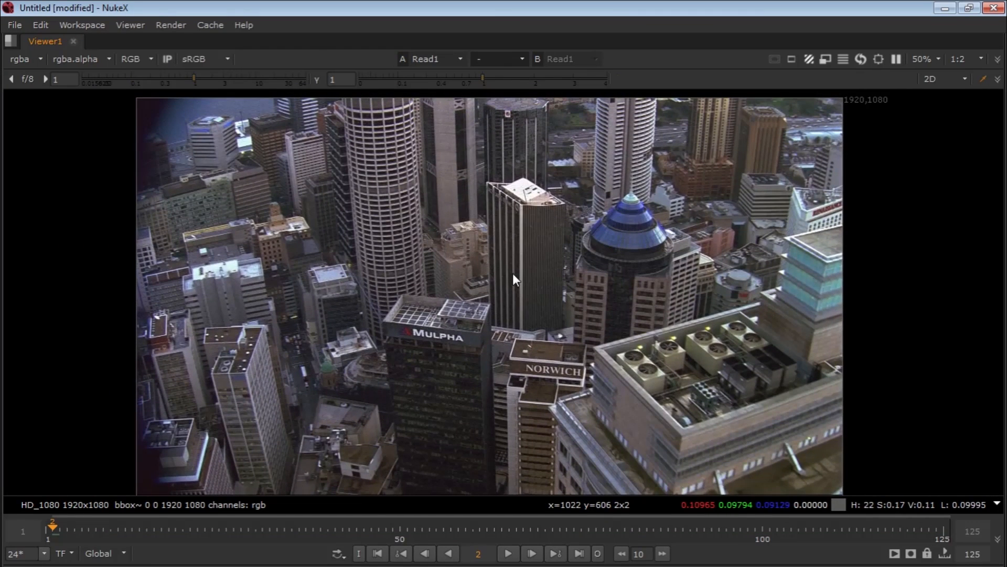
pyautogui.moveTo(163, 399)
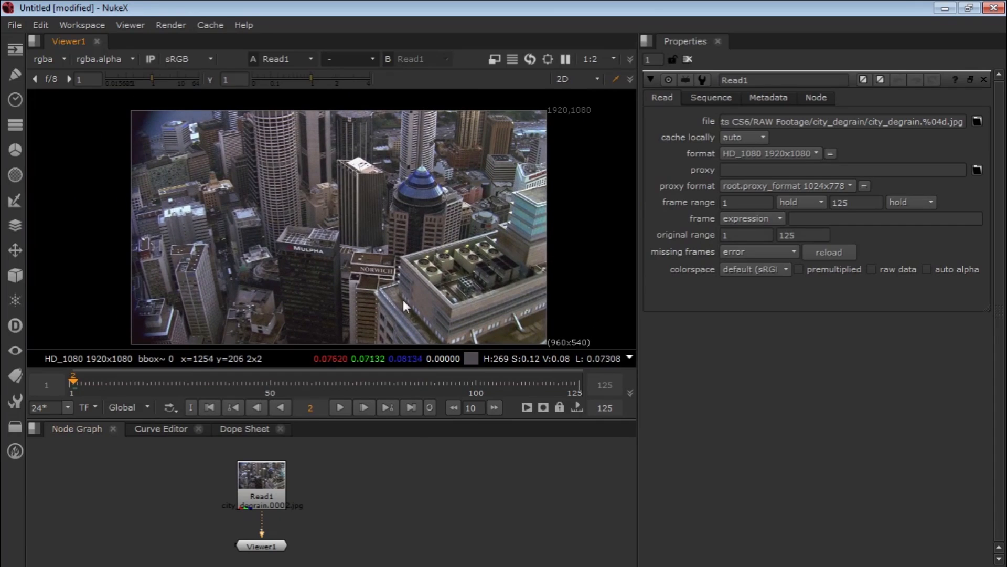
# Add a LensDistortion node between Read1 and Viewer1 and show its settings.
pyautogui.press('Tab')
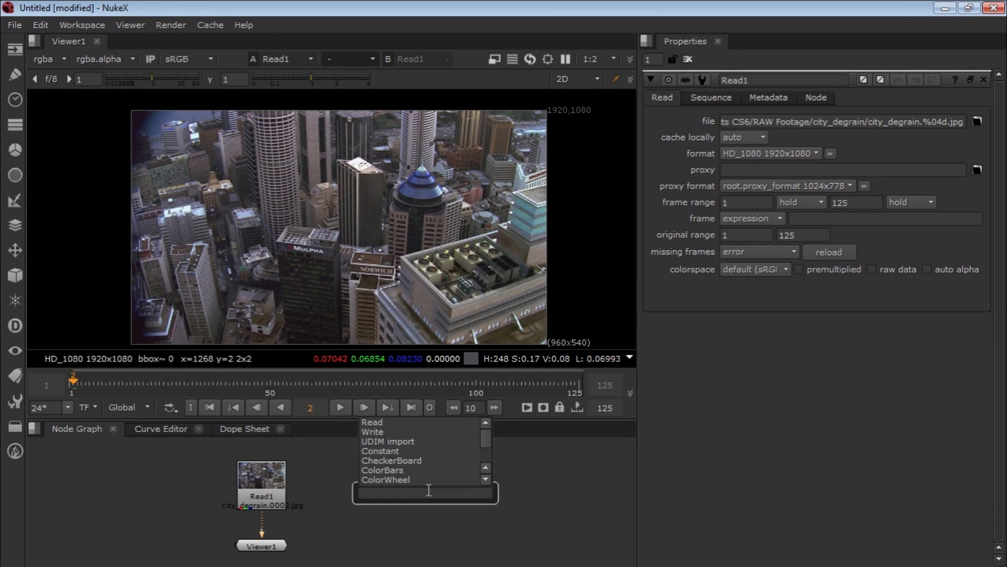
pyautogui.write('le')
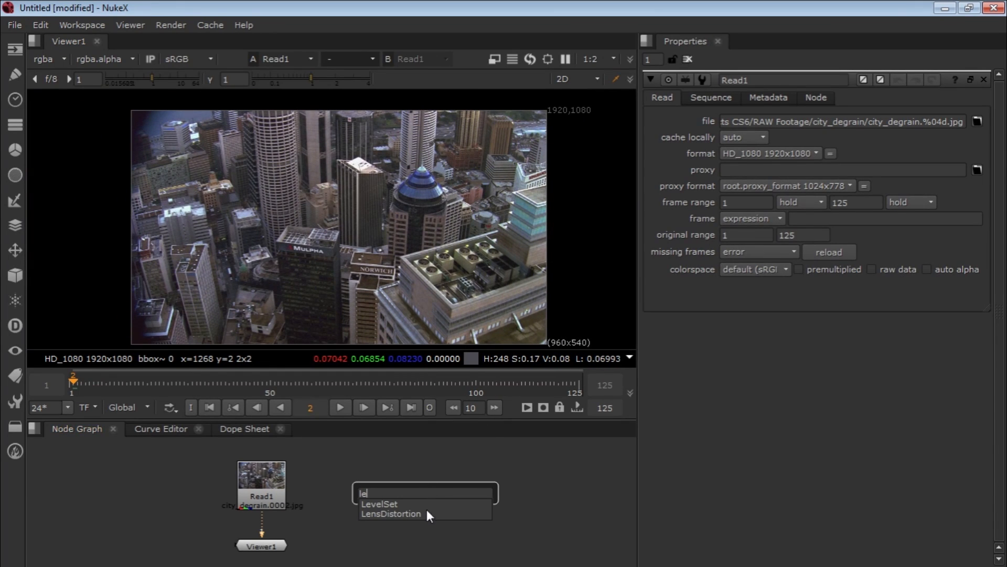
pyautogui.click(390, 513)
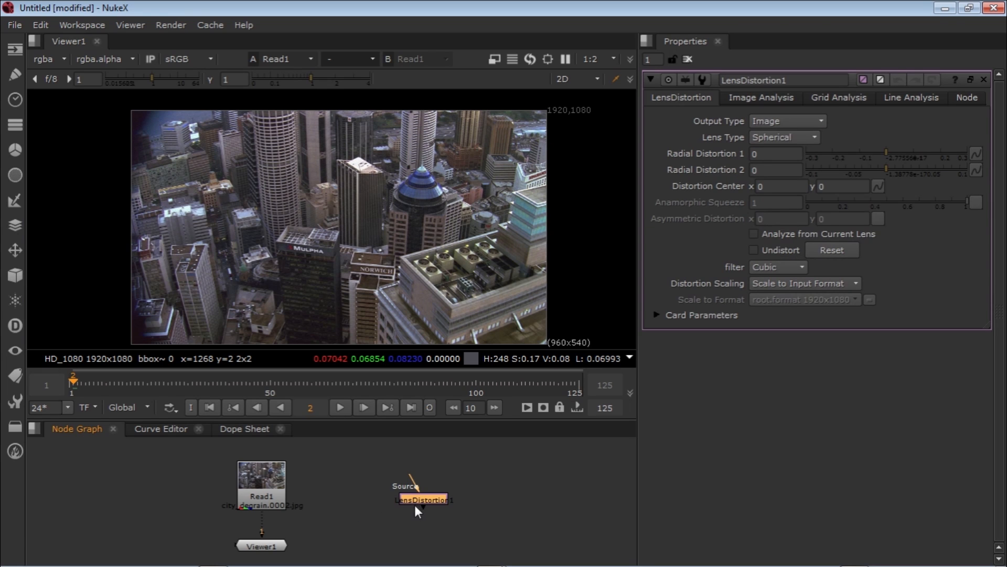
pyautogui.click(261, 479)
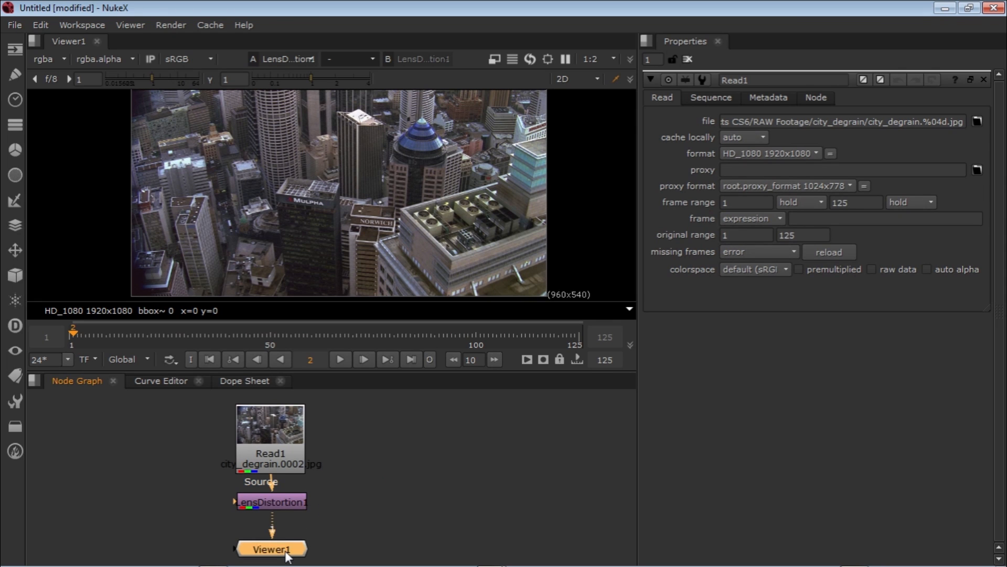
pyautogui.click(271, 501)
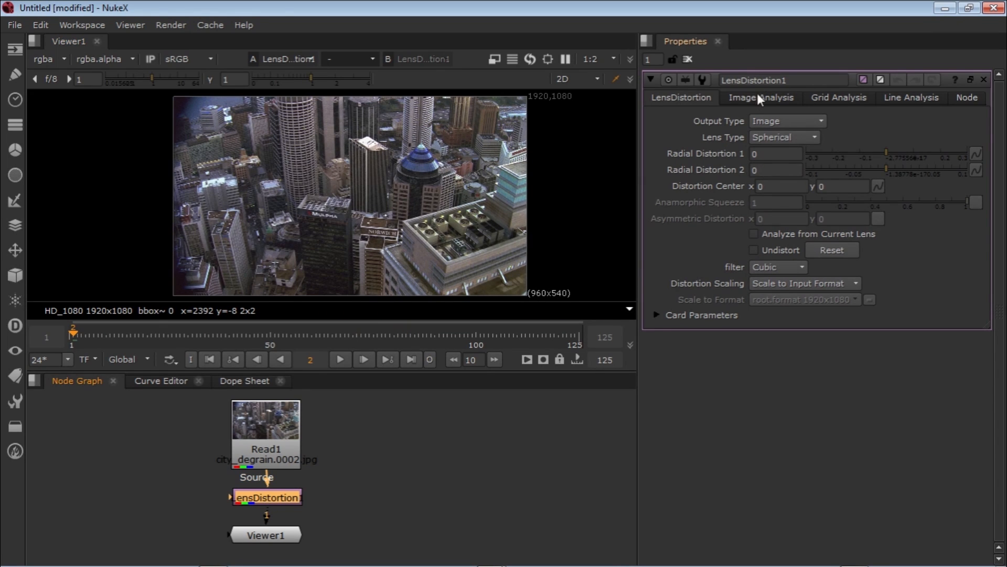
# Show LensDistortion1's Image Analysis options and select the node.
pyautogui.click(760, 97)
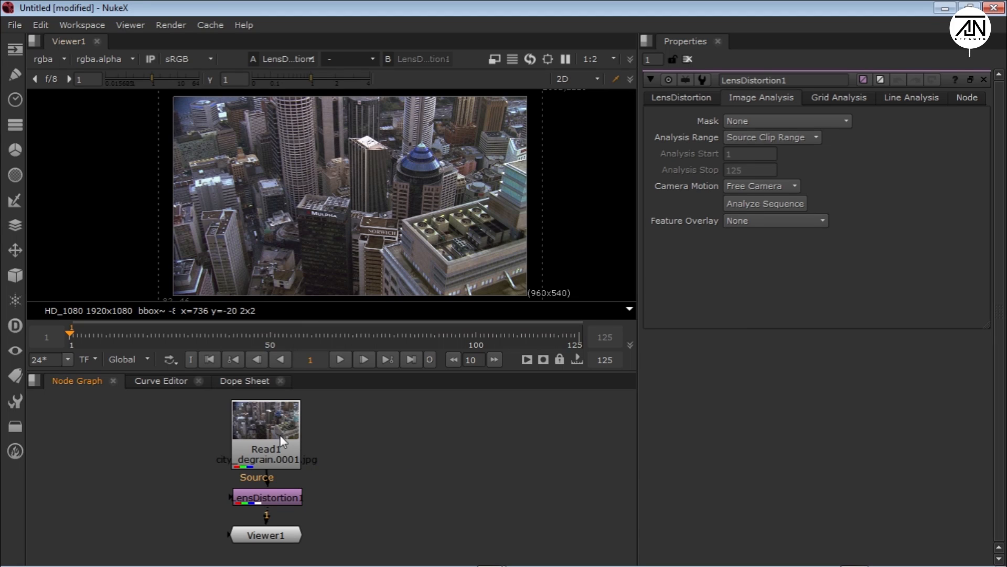
pyautogui.click(265, 497)
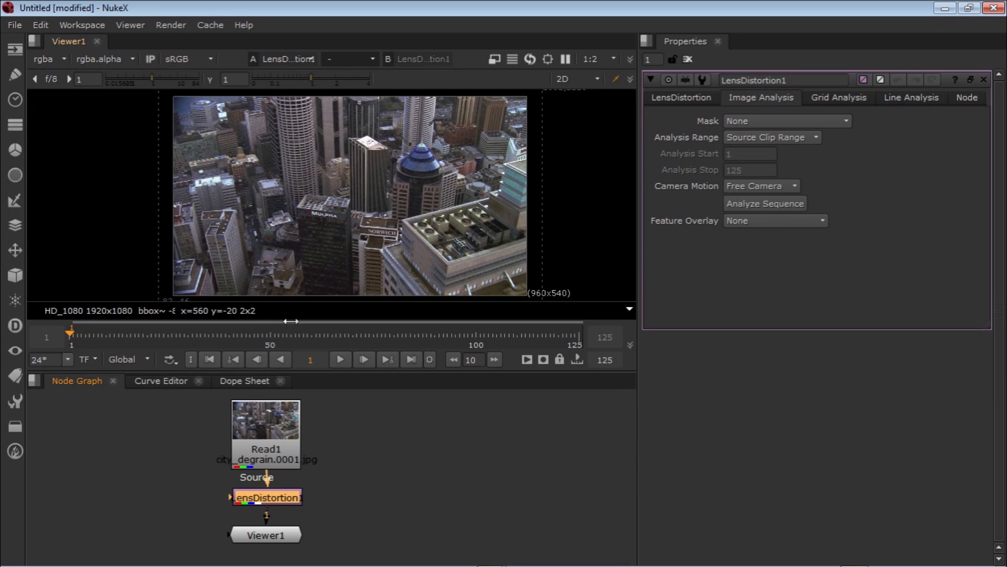
pyautogui.moveTo(396, 450)
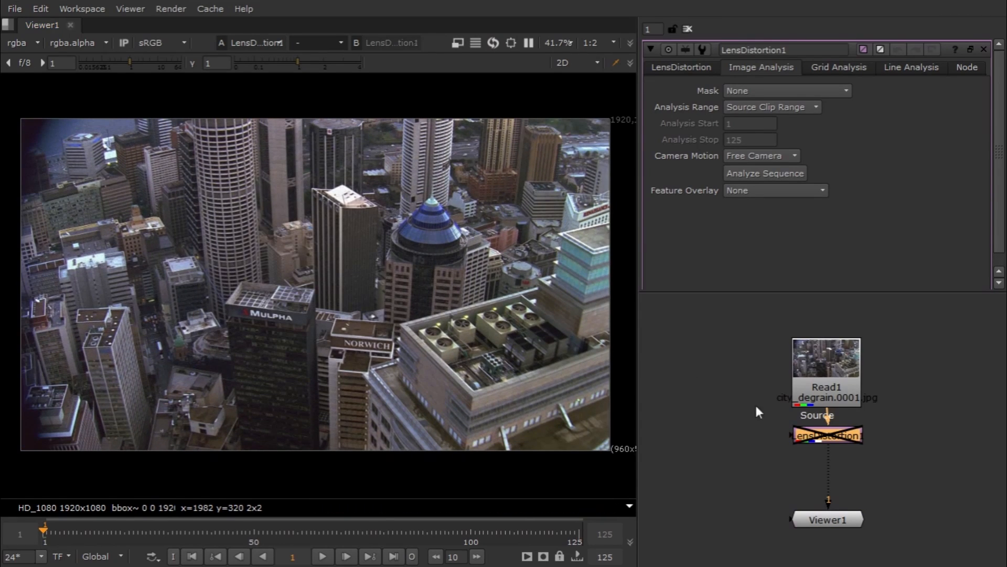
pyautogui.moveTo(754, 455)
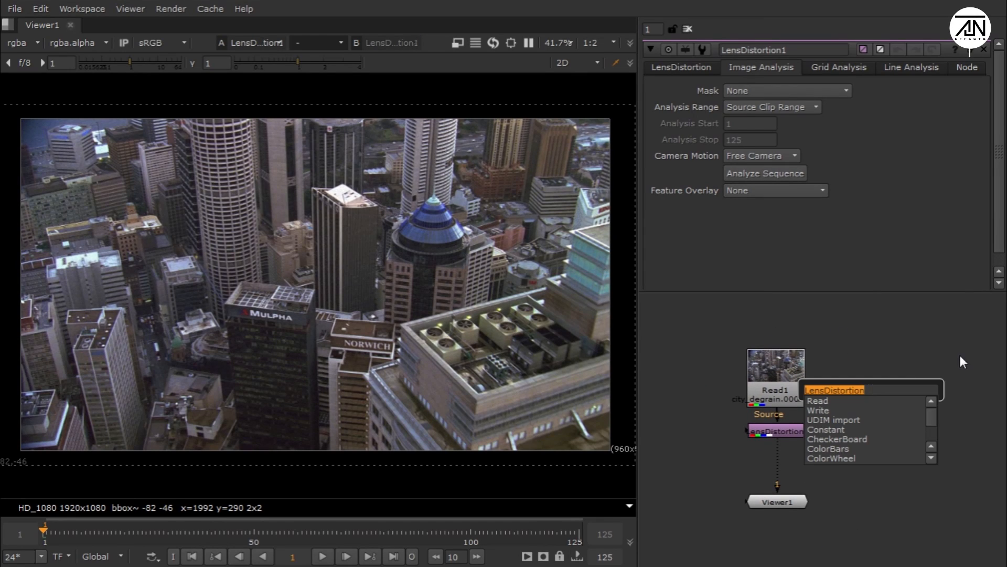
# Add a CameraTracker after LensDistortion1, keeping its Lens Distortion set to none.
pyautogui.write('cam')
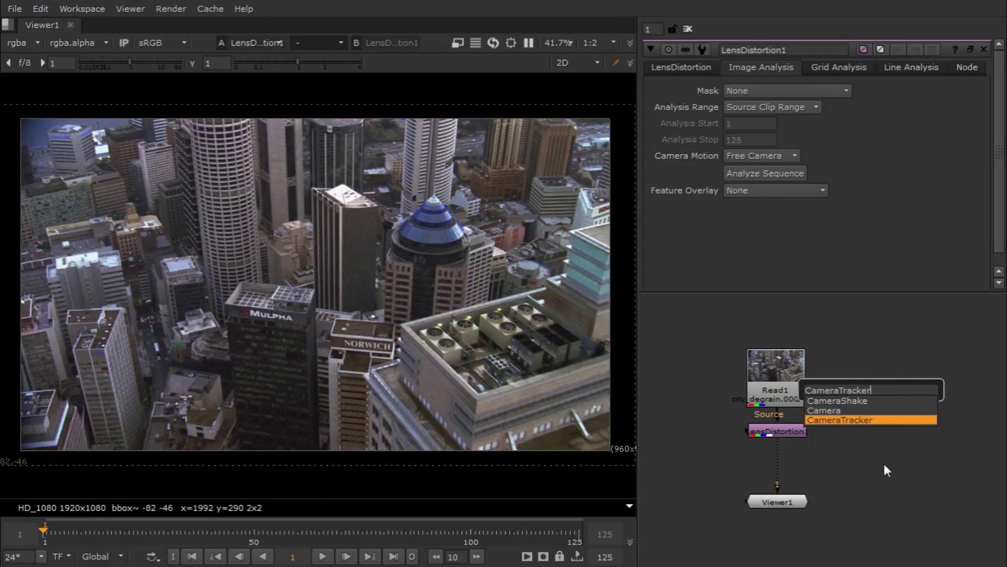
pyautogui.click(839, 420)
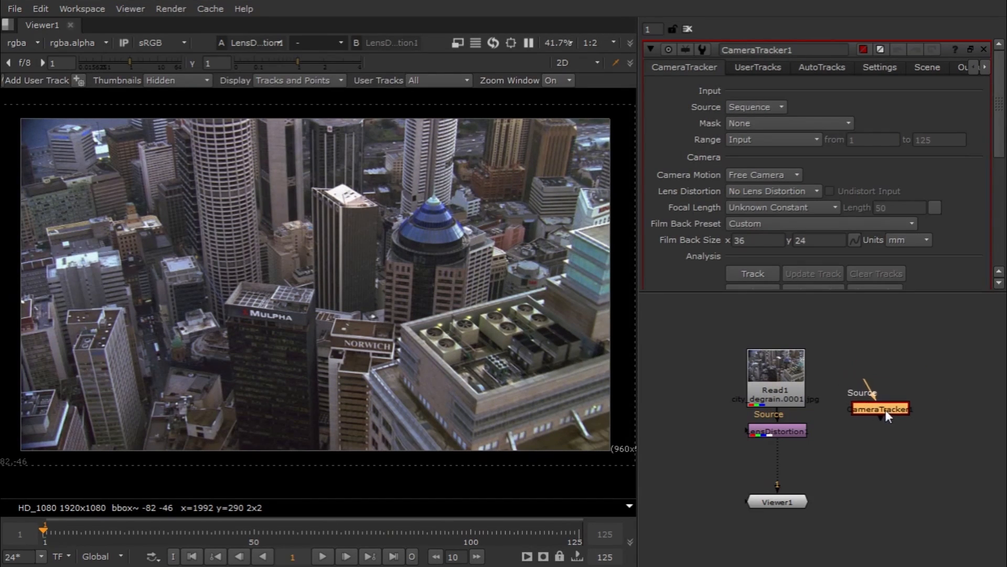
pyautogui.moveTo(880, 409); pyautogui.dragTo(793, 465)
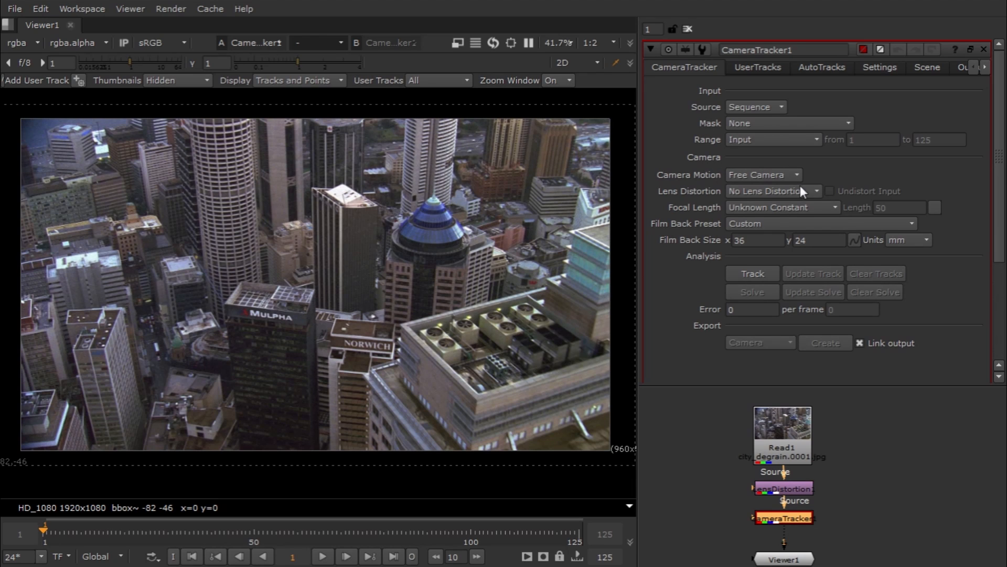
pyautogui.moveTo(785, 201)
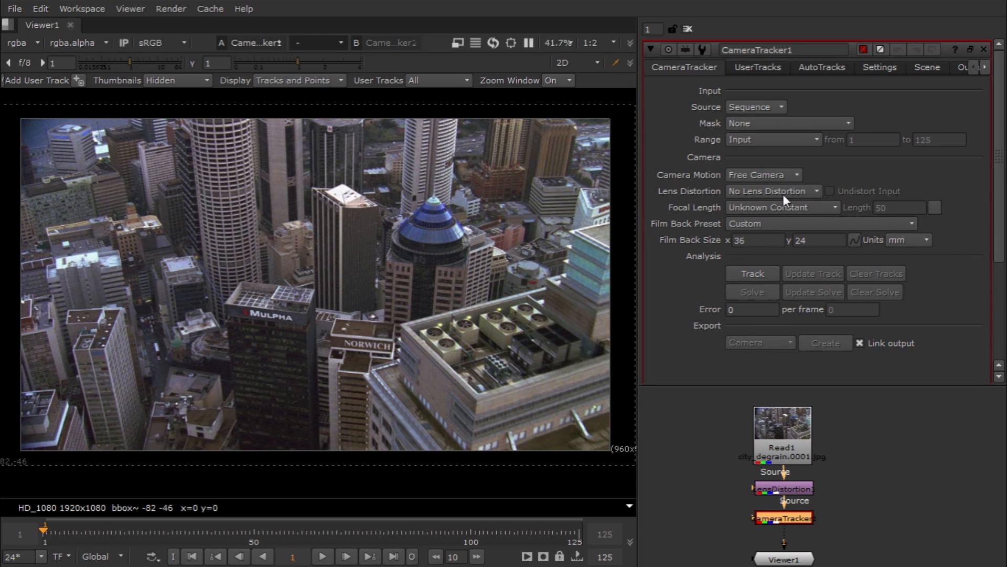
pyautogui.moveTo(785, 201)
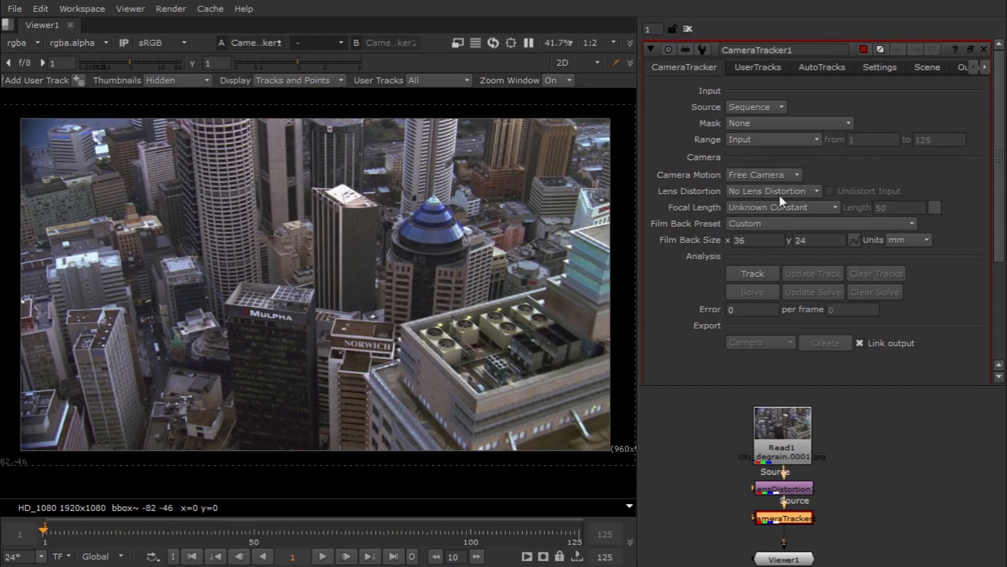
pyautogui.click(781, 206)
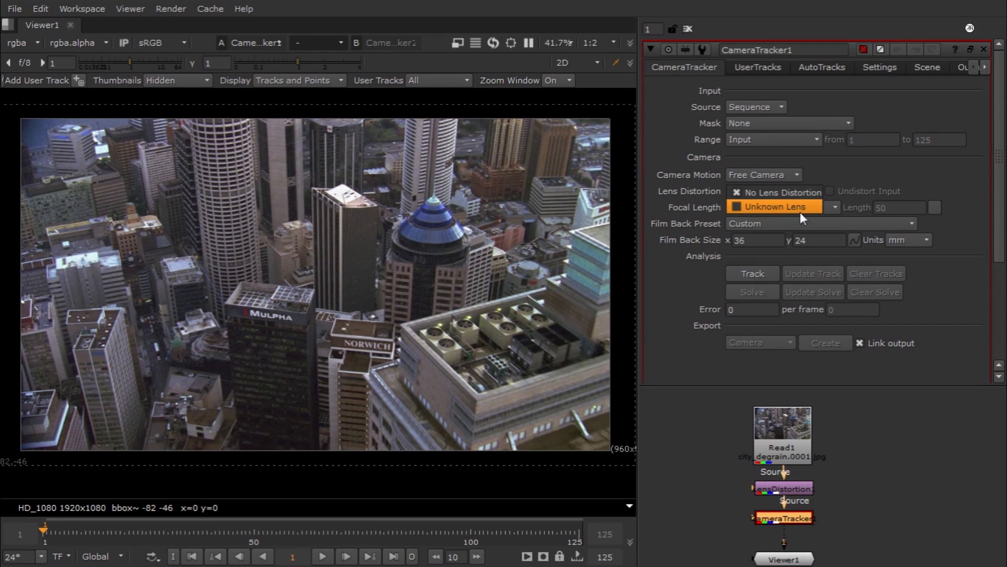
pyautogui.click(773, 207)
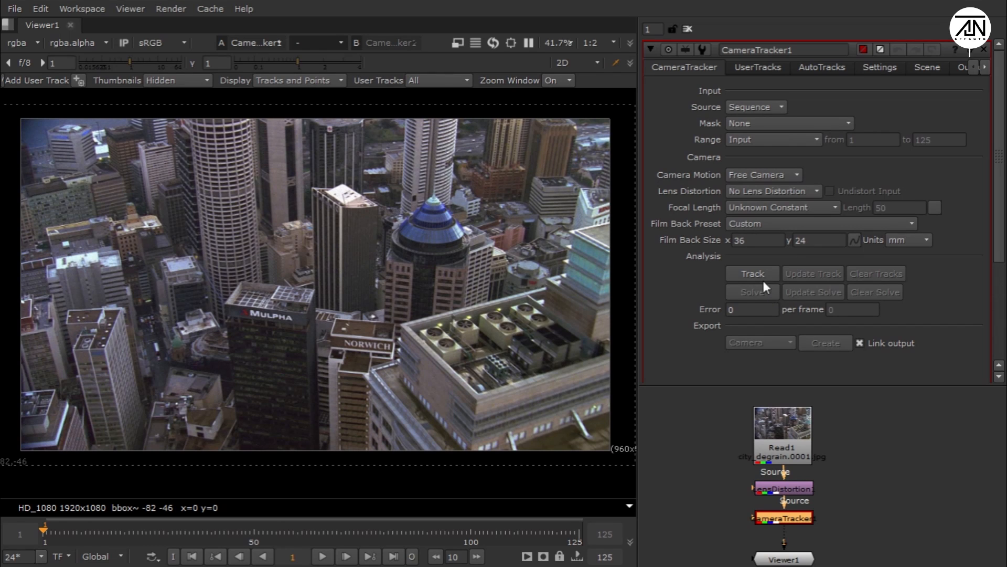
# Set the CameraTracker's Number of Features to 250 in its Settings.
pyautogui.click(879, 67)
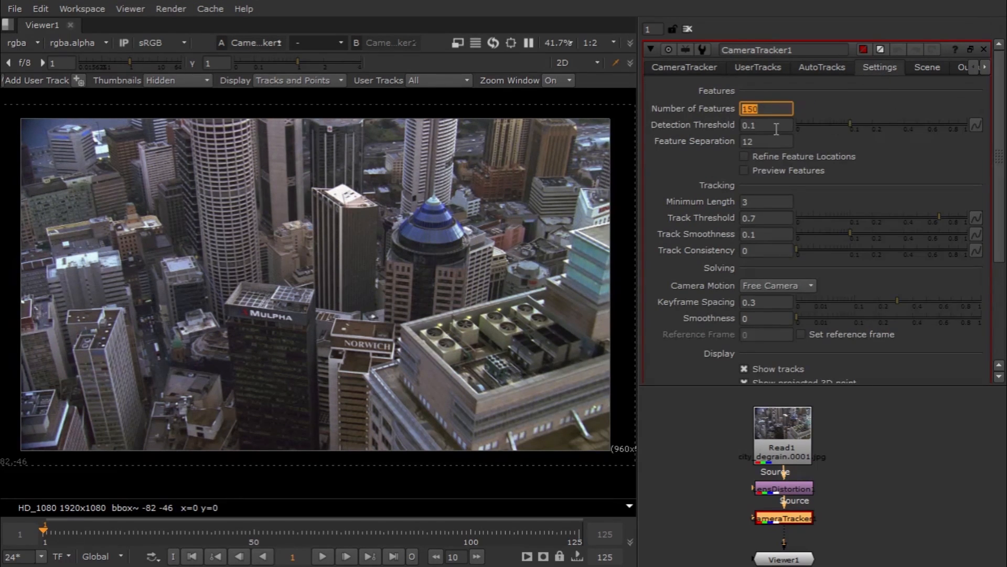
pyautogui.moveTo(768, 125)
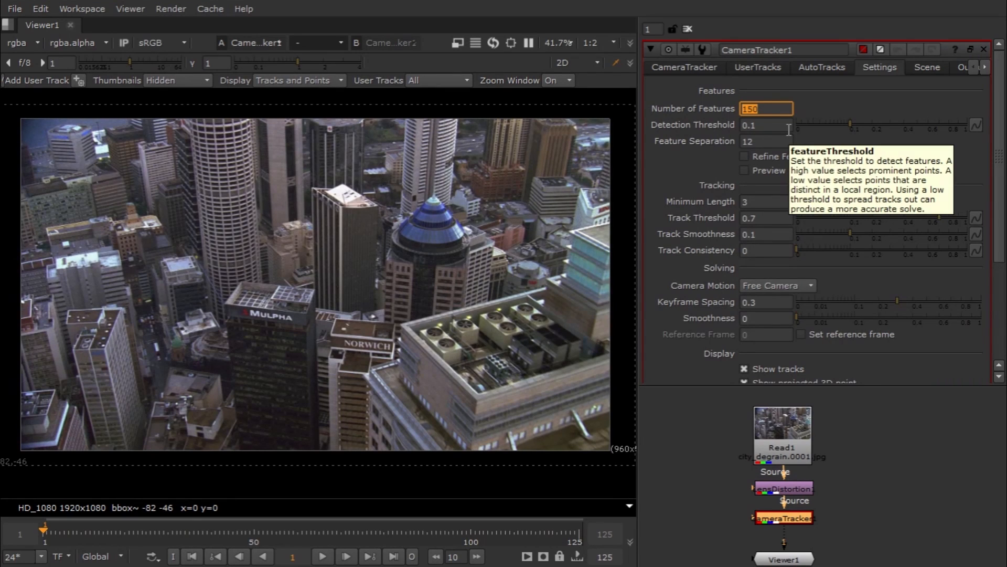
pyautogui.write('200')
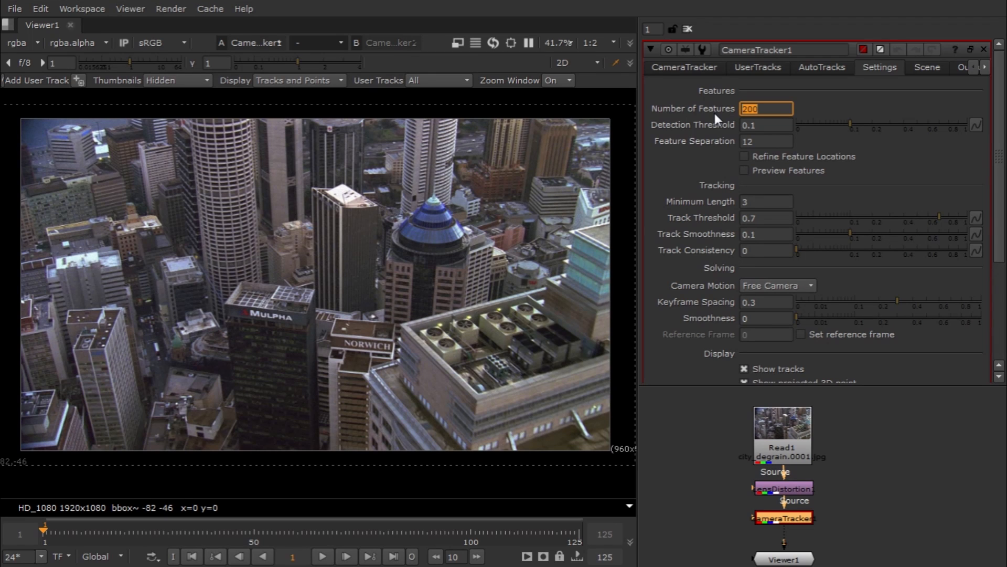
pyautogui.write('250')
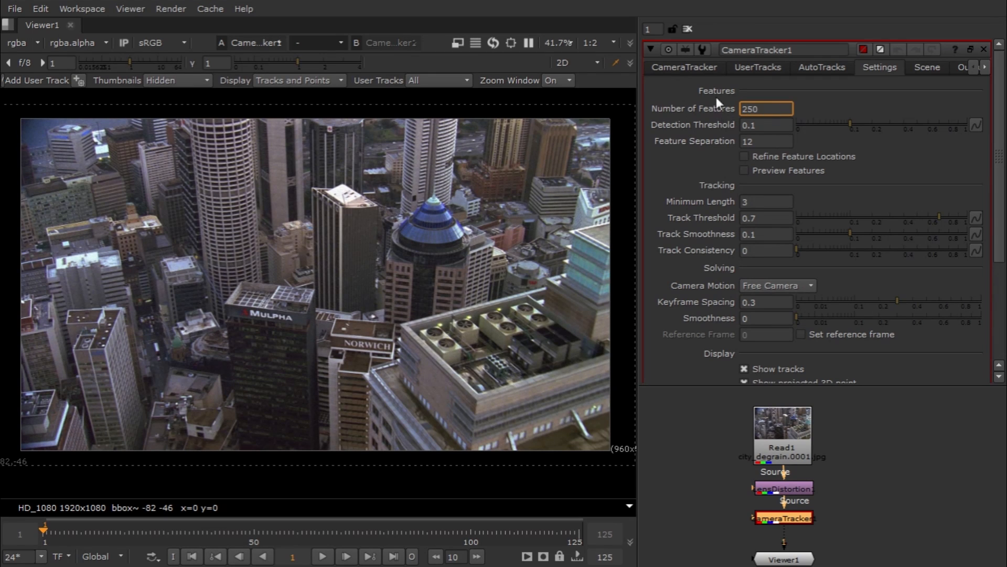
pyautogui.click(683, 67)
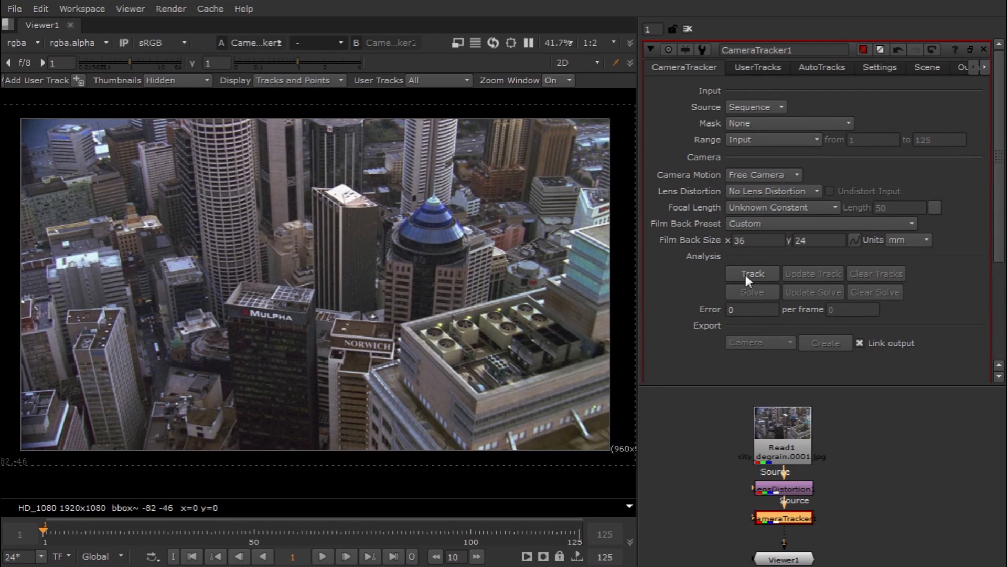
# Track features through the footage and solve the camera to a 0.99 error.
pyautogui.click(751, 272)
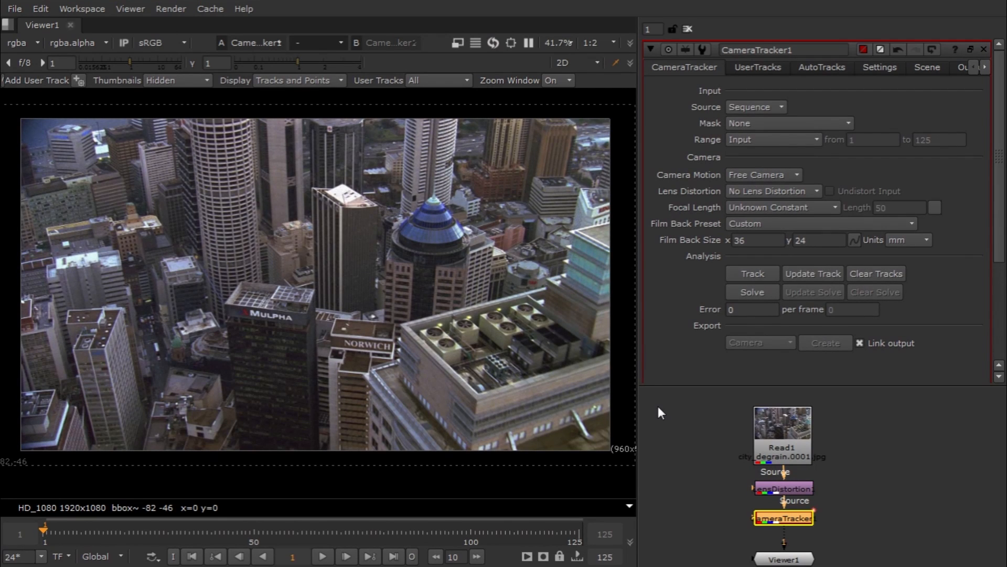
pyautogui.click(752, 273)
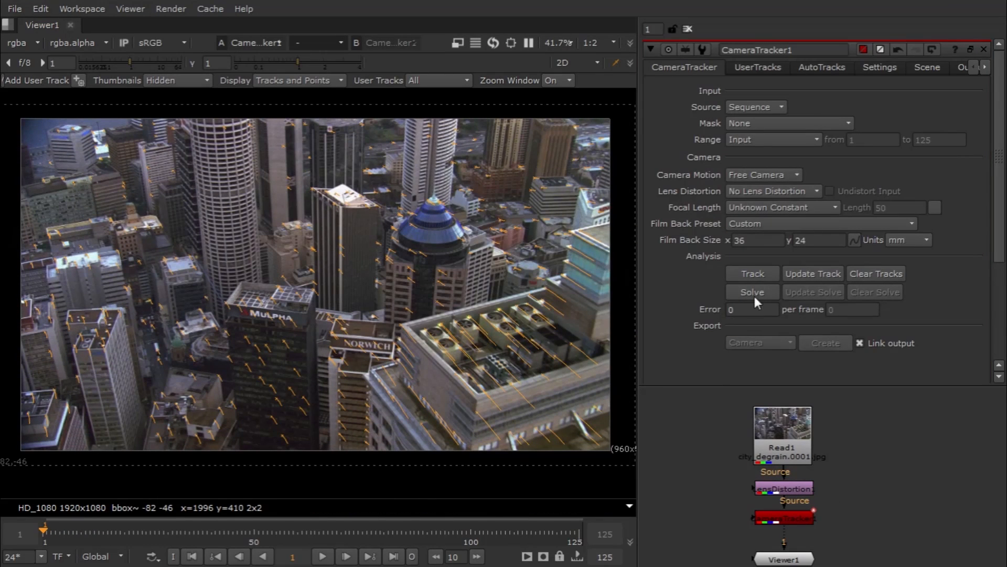
pyautogui.moveTo(847, 379)
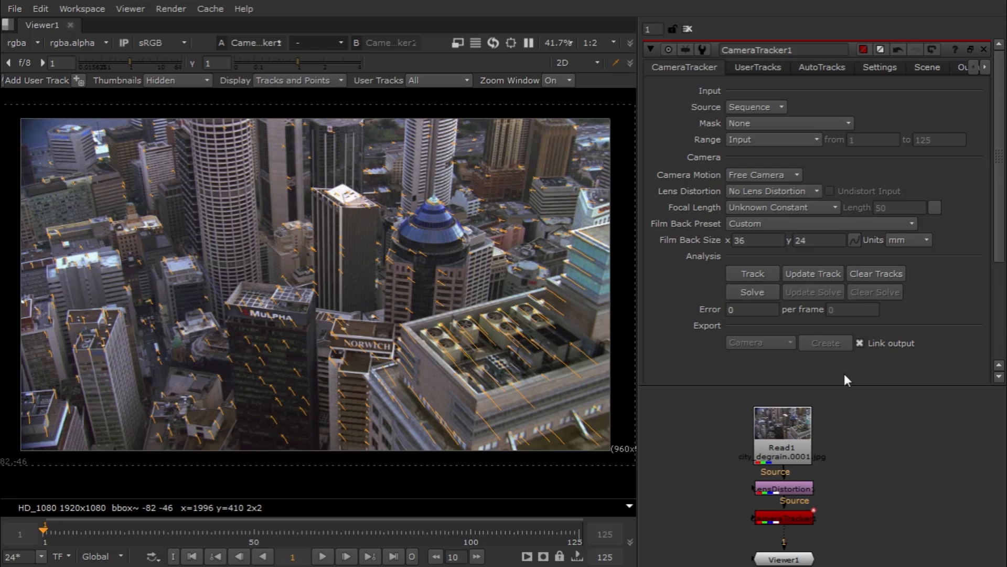
pyautogui.click(752, 292)
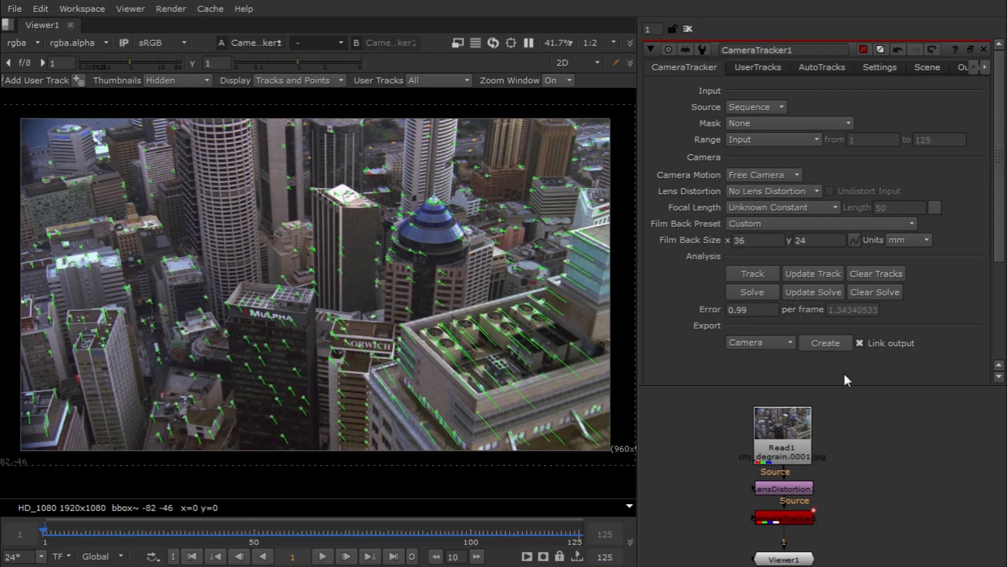
pyautogui.moveTo(557, 310)
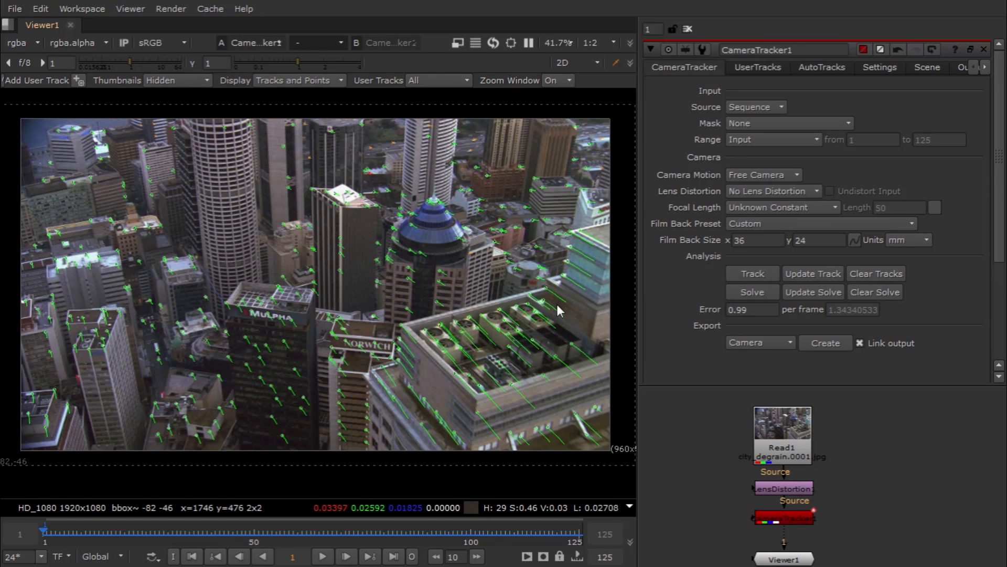
pyautogui.moveTo(721, 450)
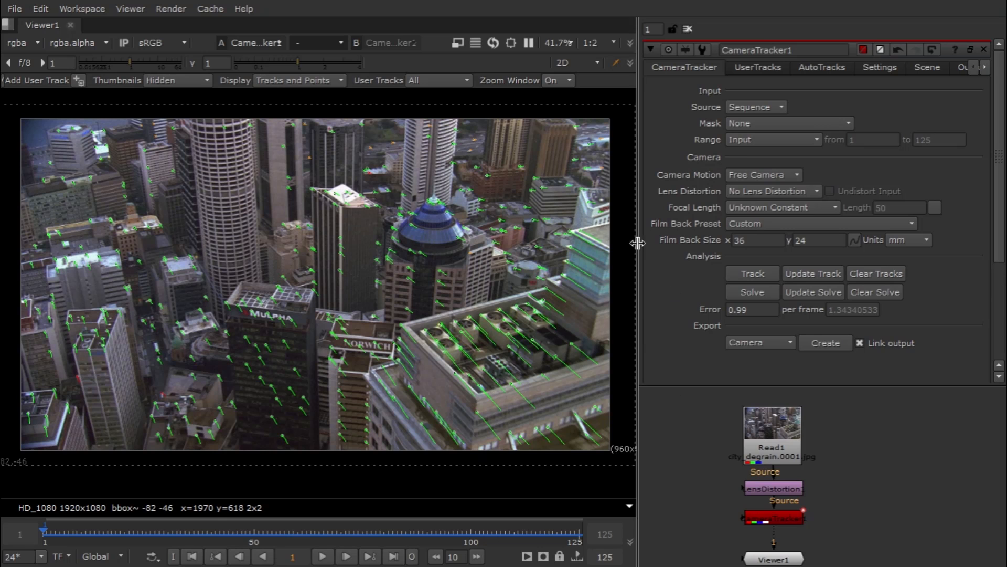
# Export a Scene with camera and point cloud nodes and view it in 3D.
pyautogui.click(774, 517)
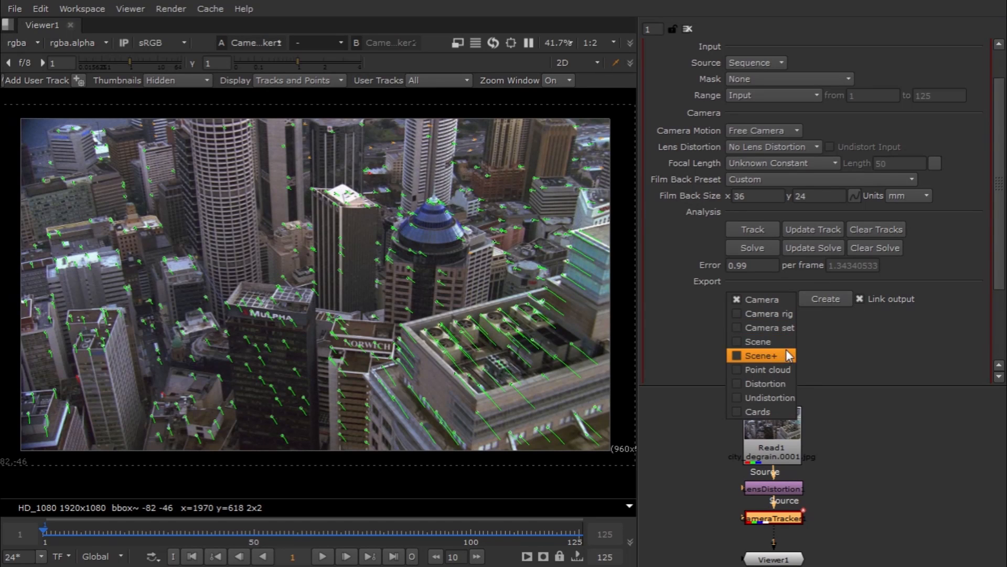
pyautogui.moveTo(757, 341)
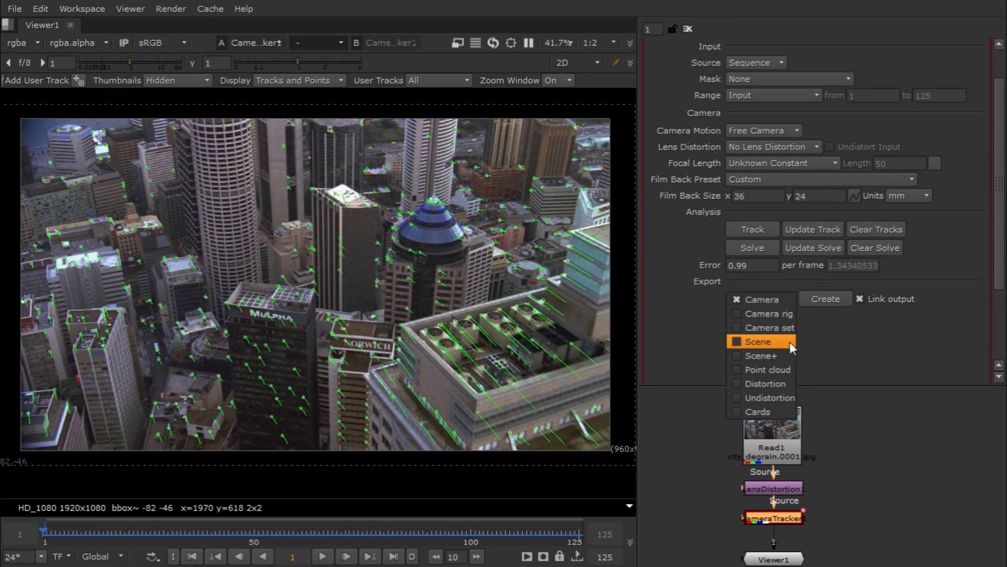
pyautogui.click(761, 341)
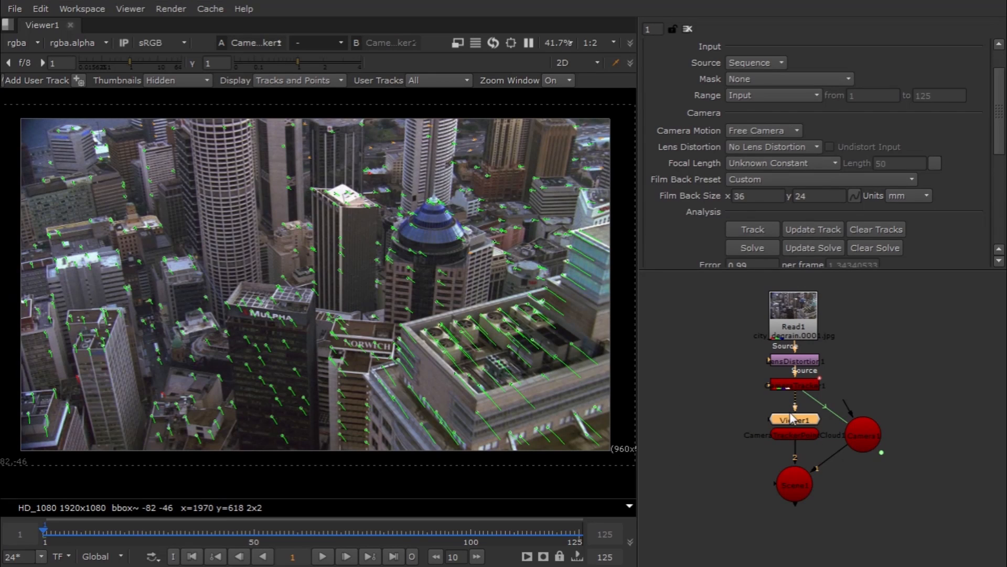
pyautogui.moveTo(794, 419); pyautogui.dragTo(703, 558)
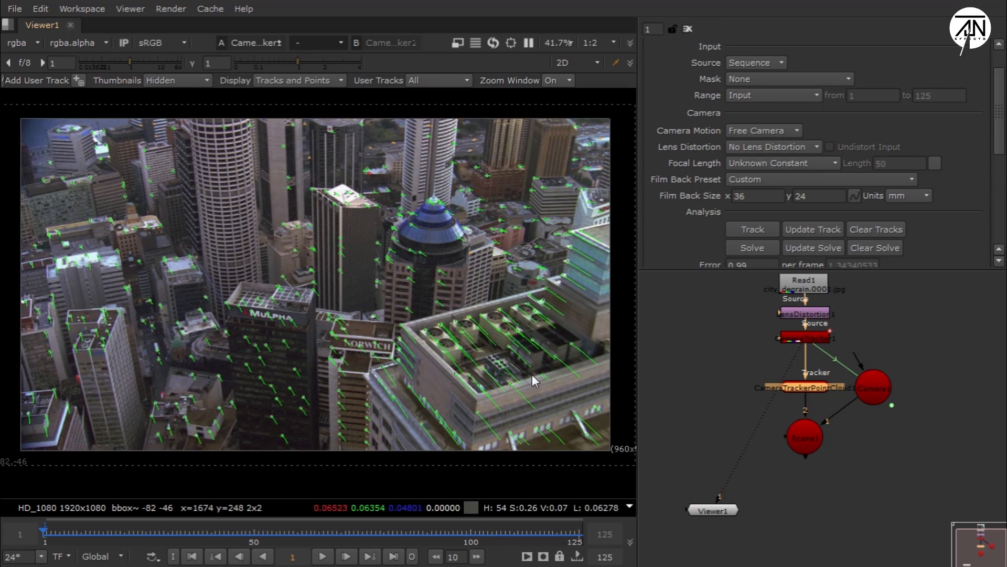
pyautogui.click(571, 62)
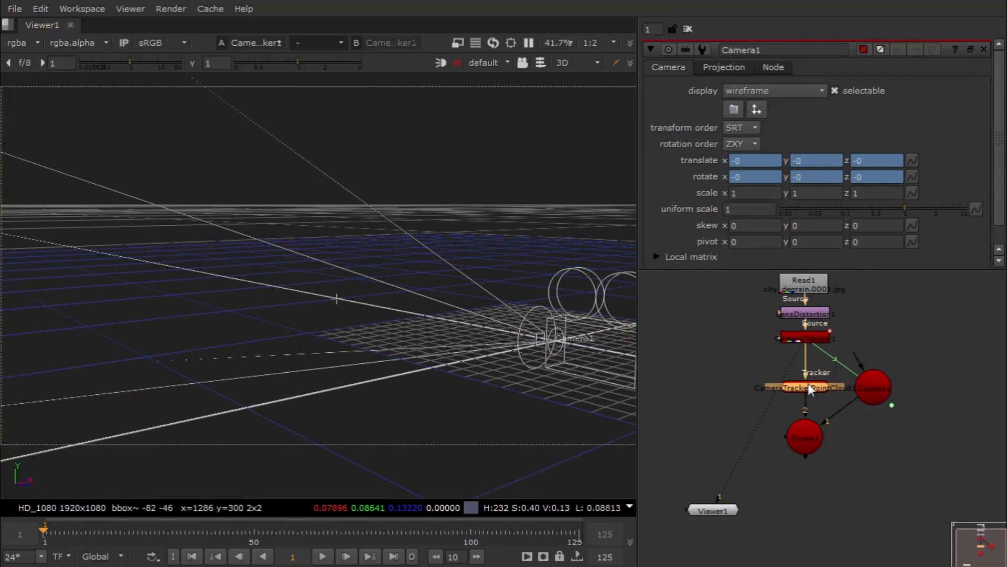
# Reopen CameraTracker1's properties with its tracks overlaid on the 2D footage.
pyautogui.click(816, 387)
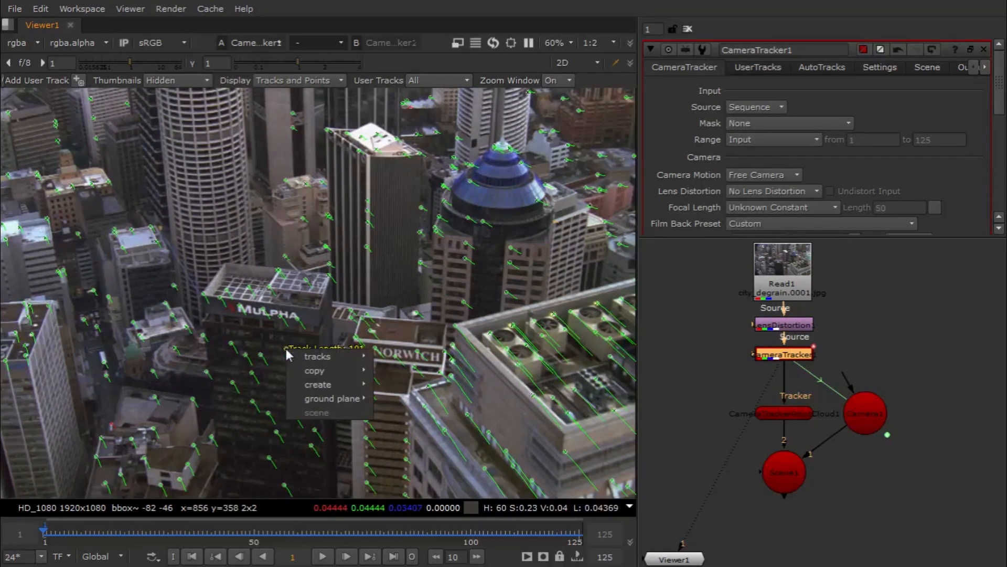
pyautogui.moveTo(317, 384)
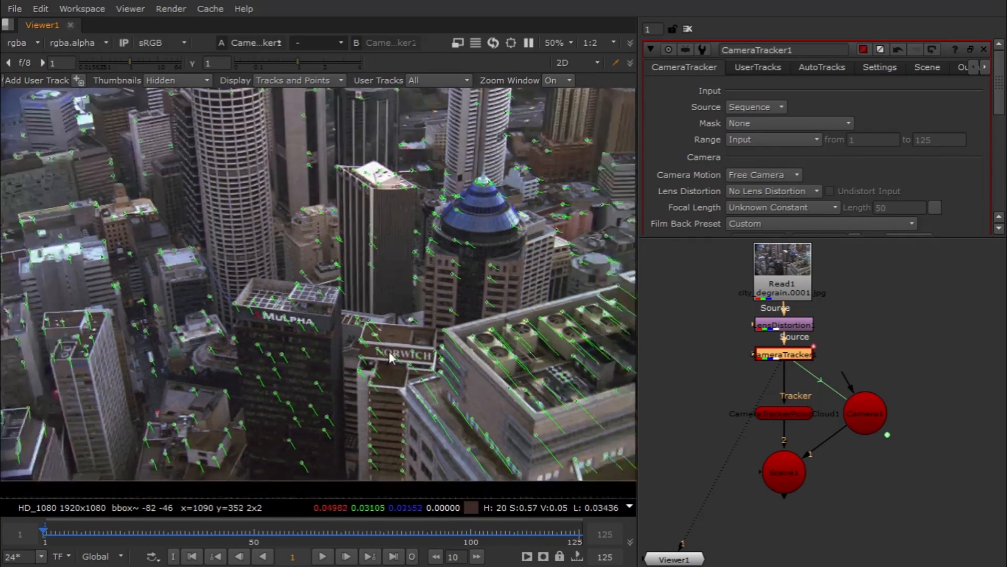
pyautogui.scroll(-3)
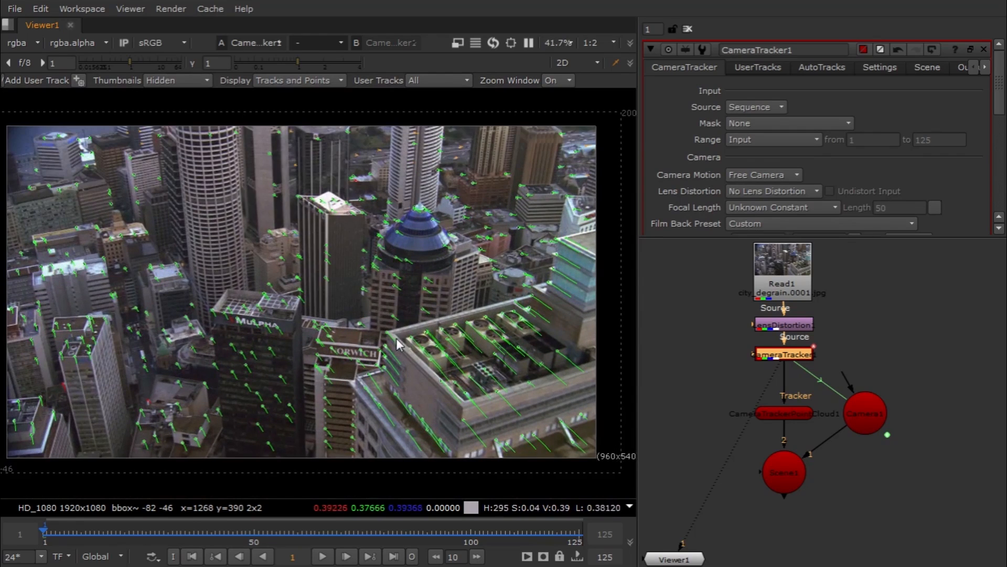